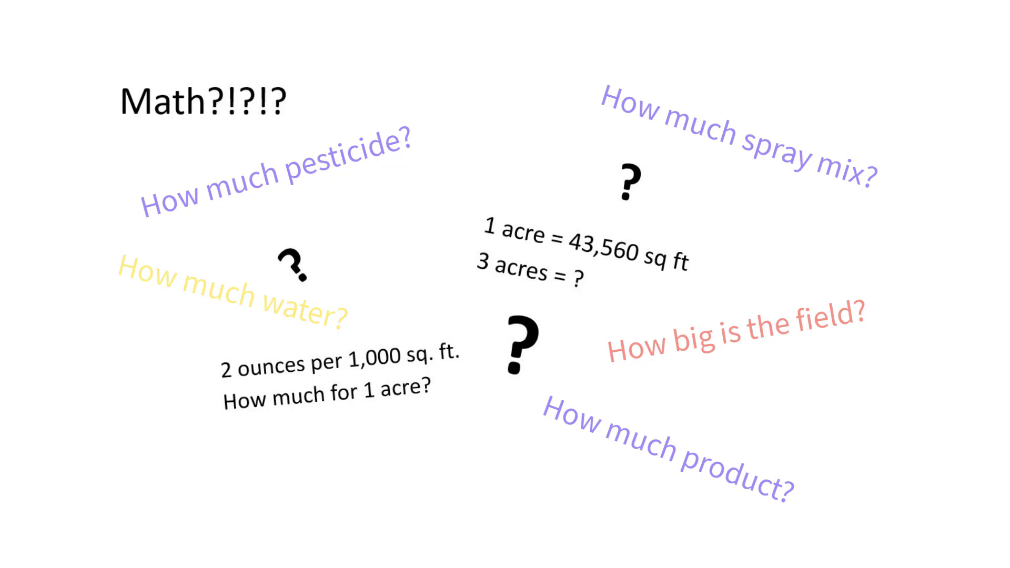
key("Right")
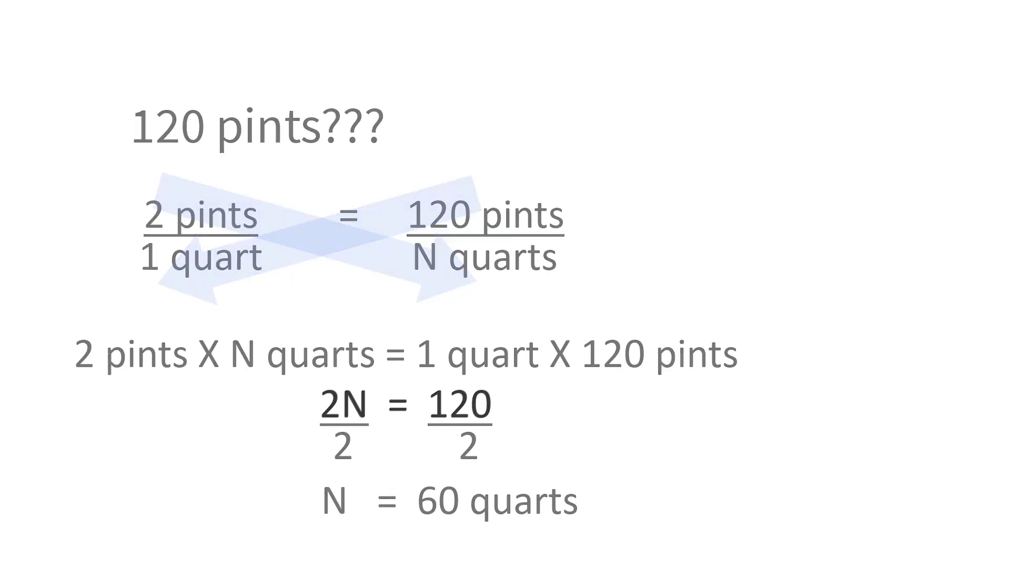
key("Right")
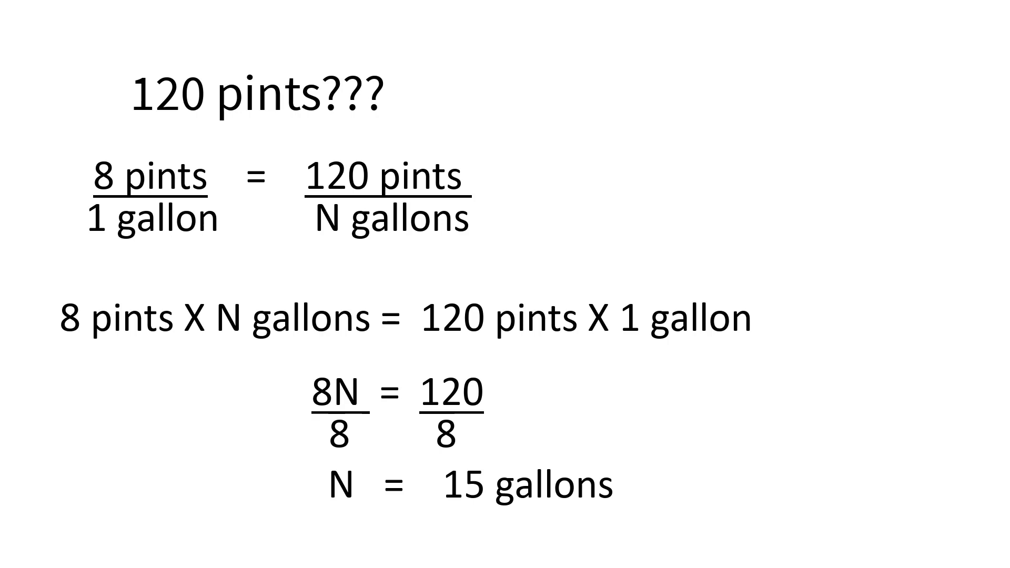
key("Right")
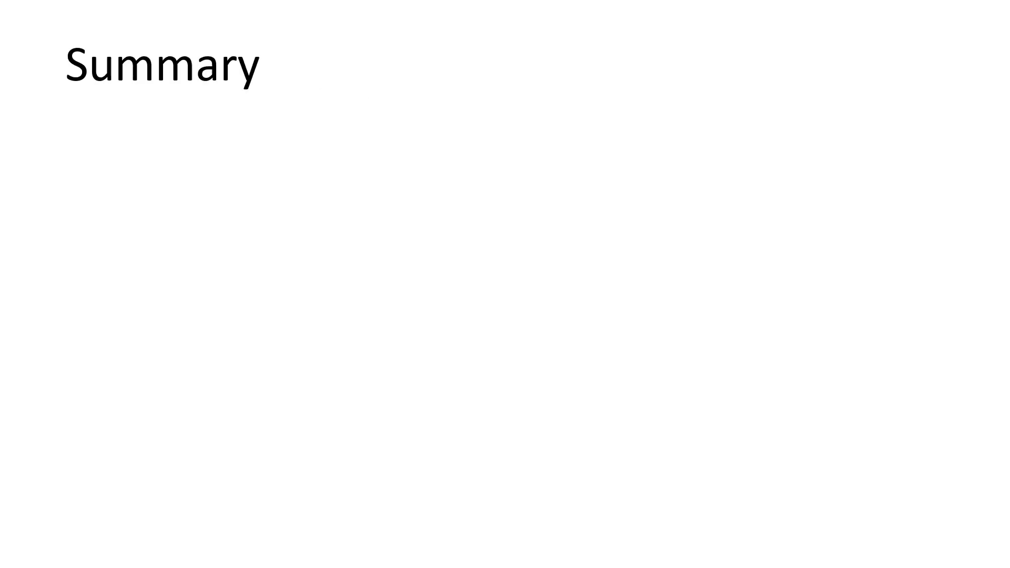
type("How much pesticide to apply?")
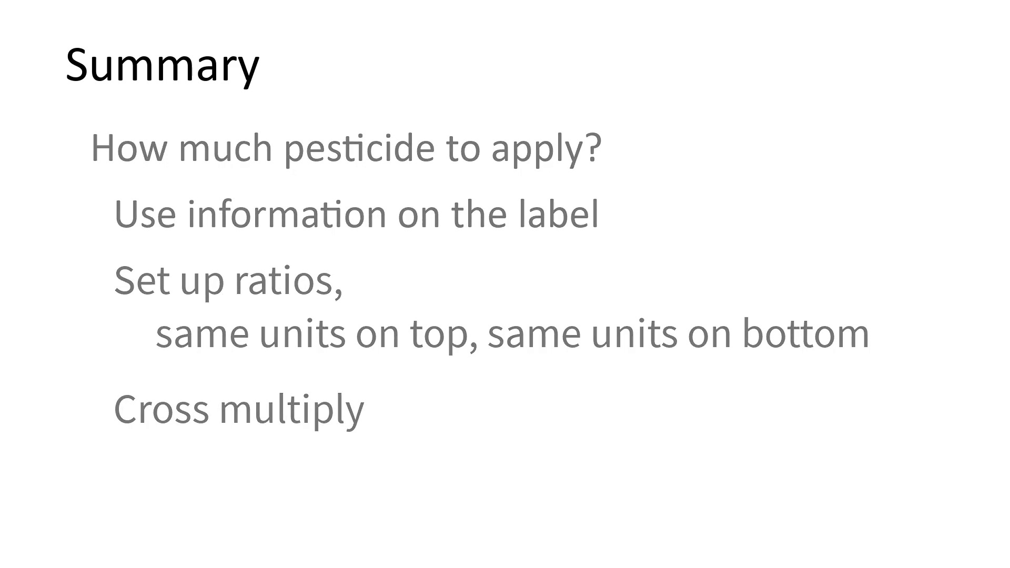
key("Right")
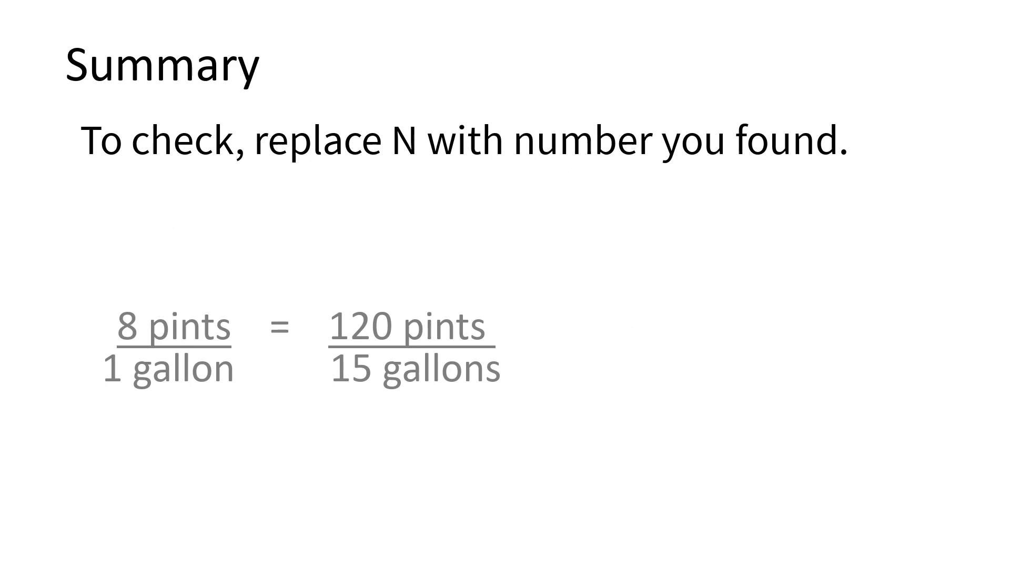